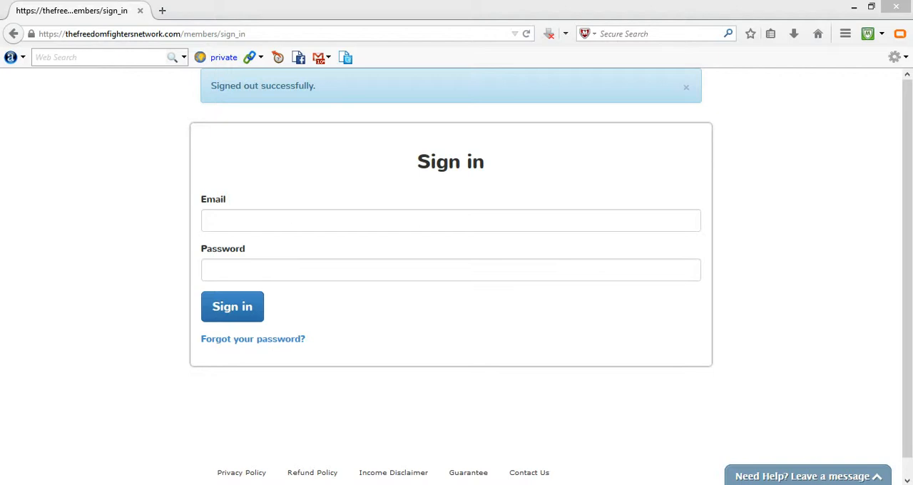
pyautogui.moveTo(299, 386)
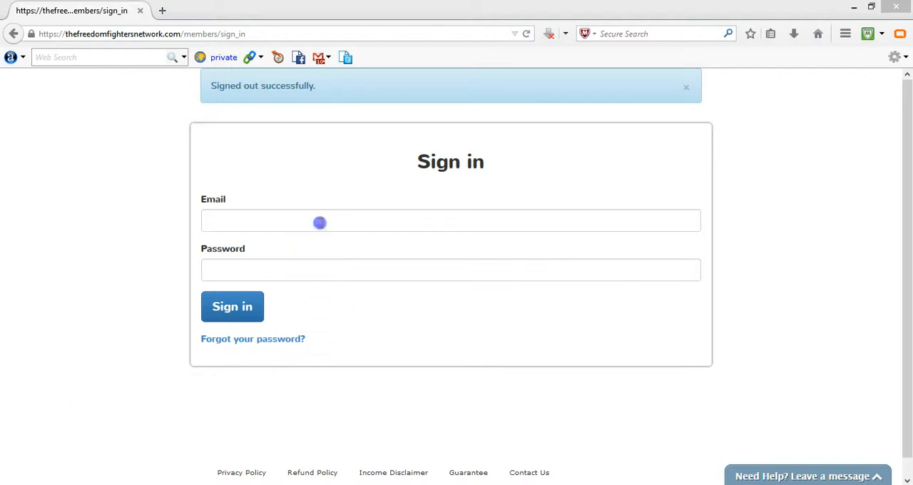
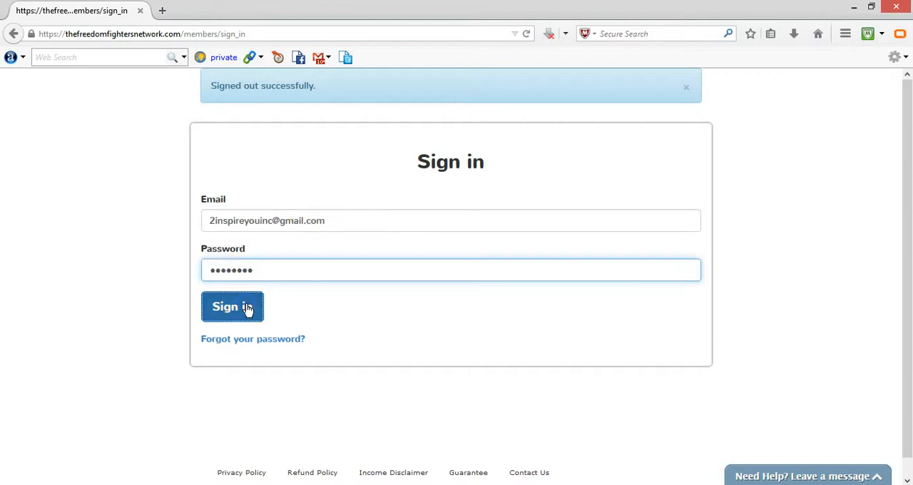
# Step: Submit the credentials repeatedly until the member Step 1 page with its welcome video loads
pyautogui.click(231, 305)
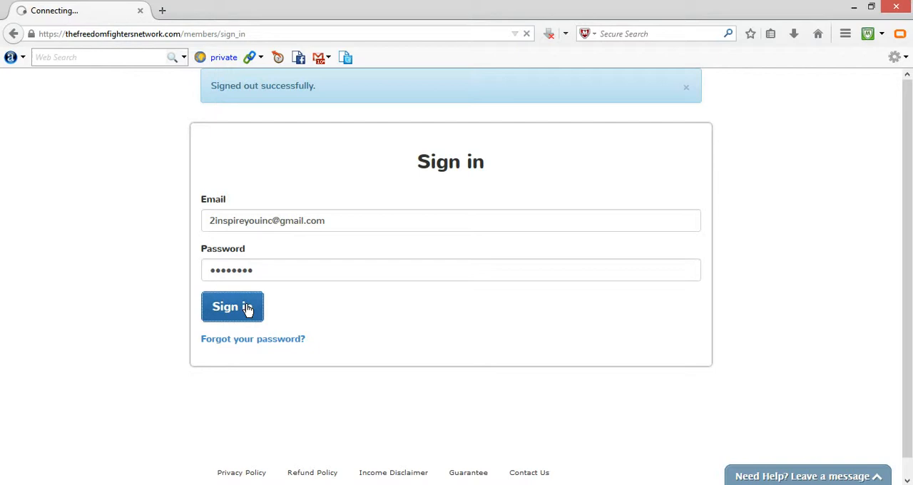
pyautogui.click(232, 305)
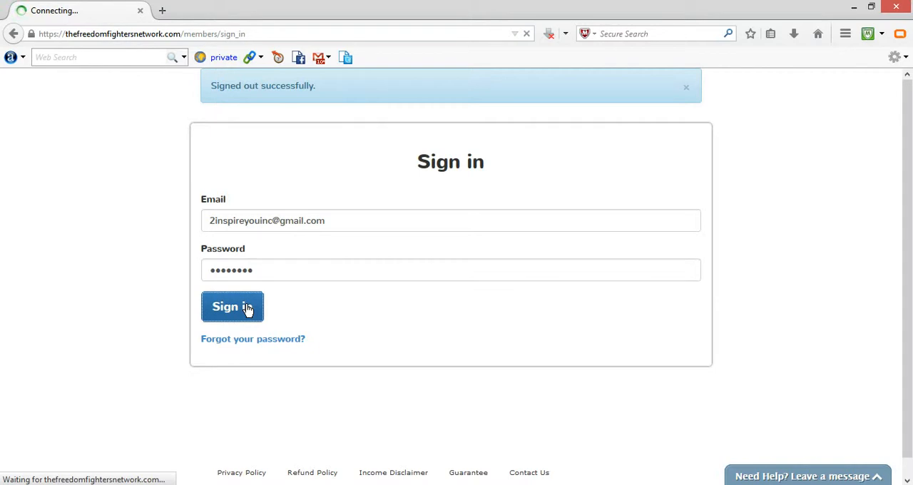
pyautogui.click(232, 305)
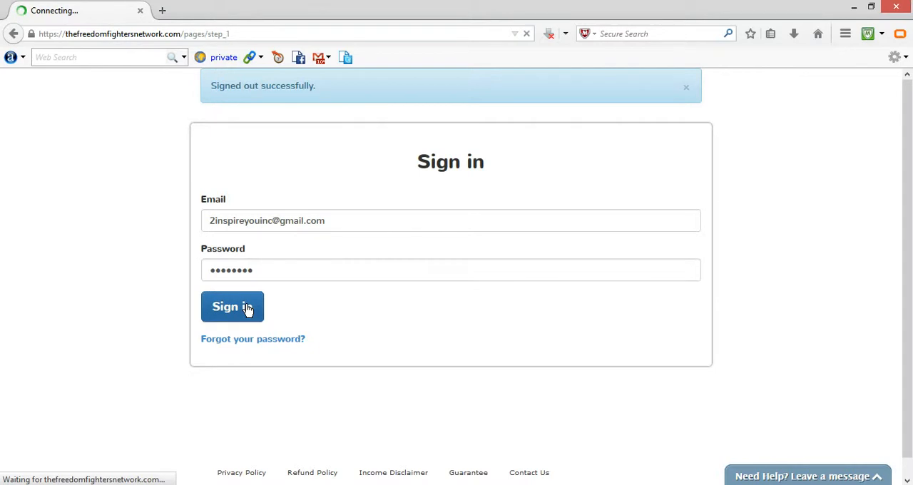
pyautogui.click(231, 306)
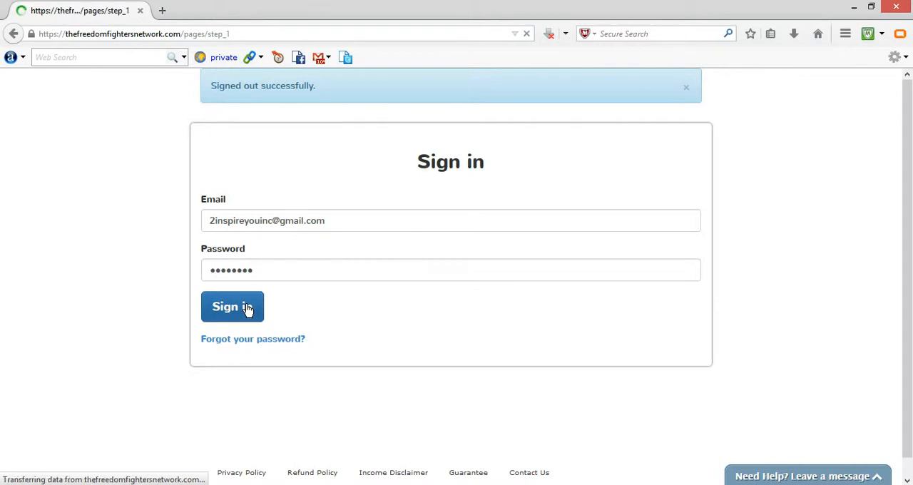
pyautogui.click(233, 306)
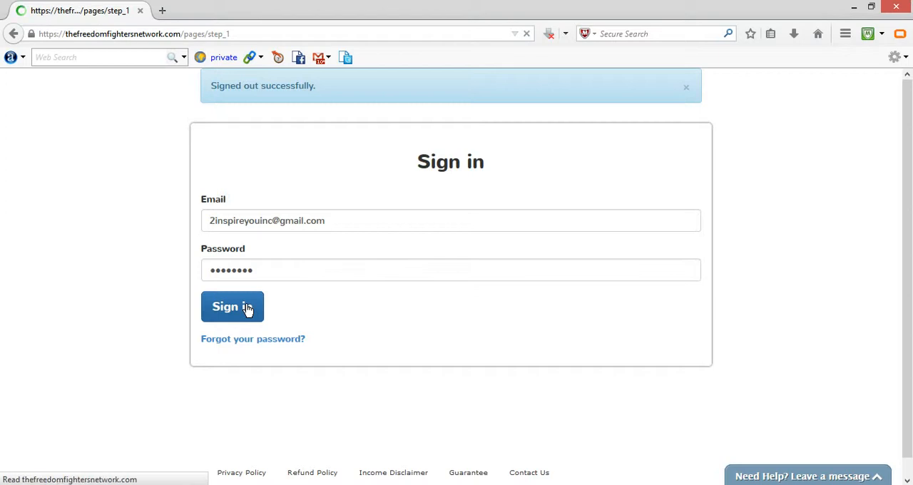
pyautogui.click(231, 305)
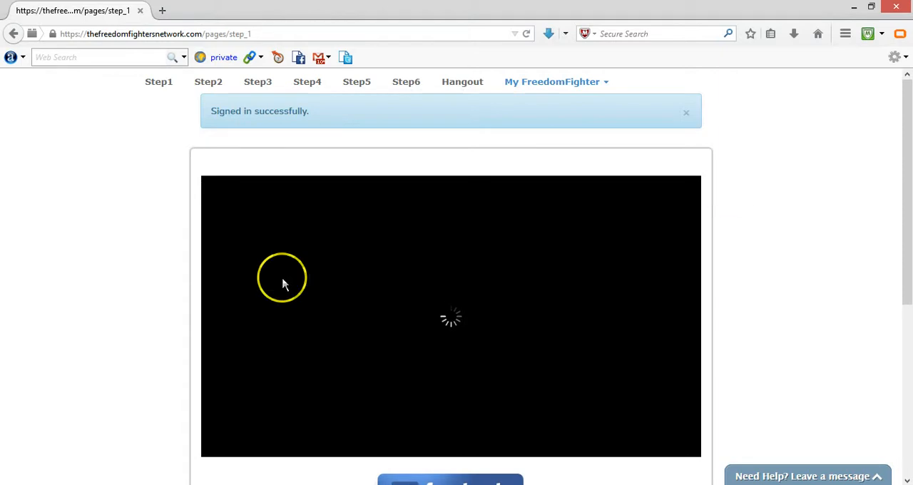
# Step: Play and pause the Step 1 welcome video, then bring up the My FreedomFighter menu
pyautogui.scroll(-3)
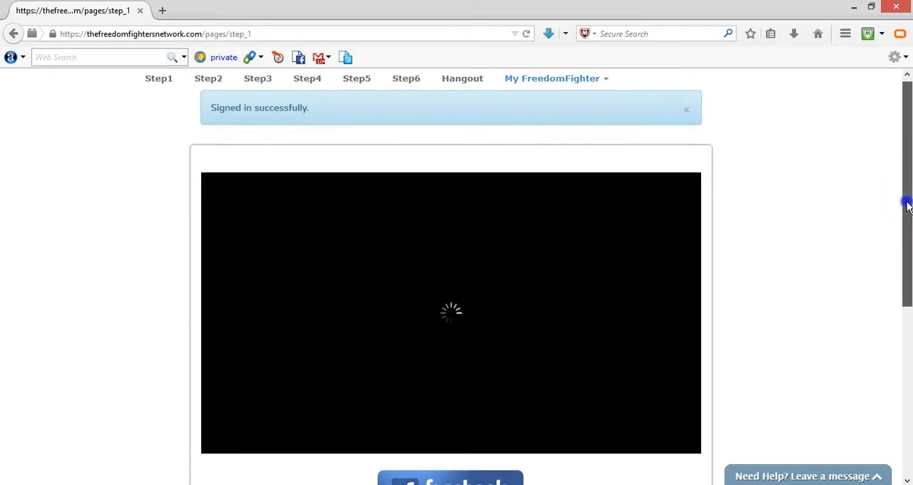
pyautogui.scroll(-3)
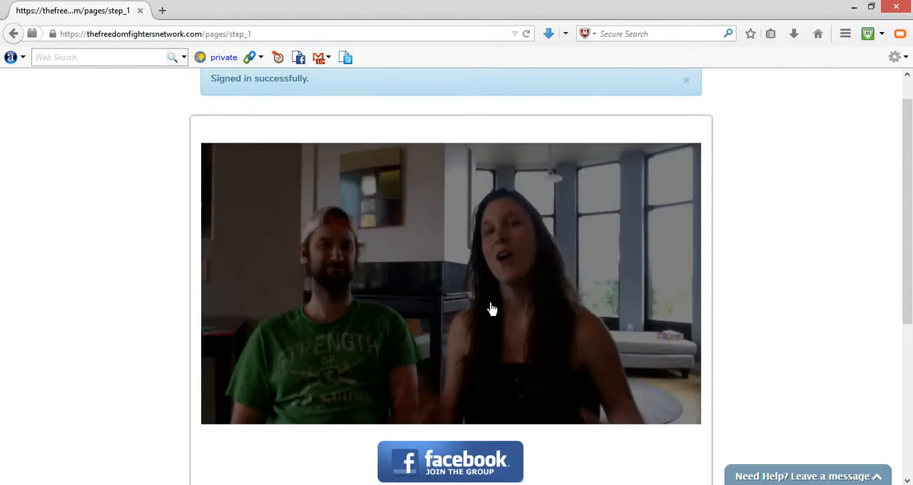
pyautogui.click(491, 305)
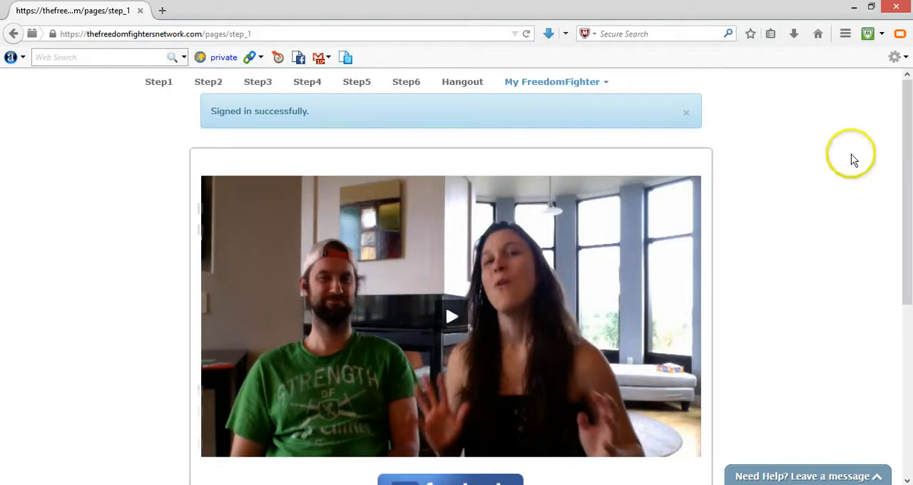
pyautogui.click(553, 82)
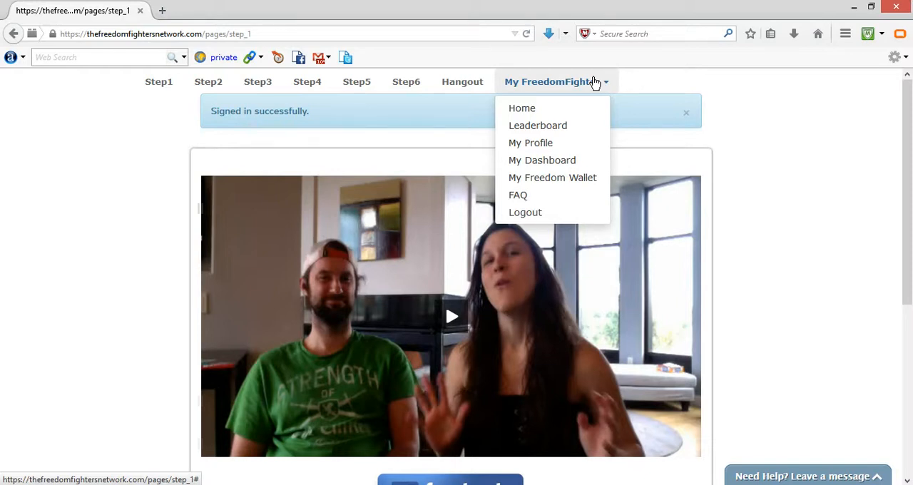
pyautogui.moveTo(542, 160)
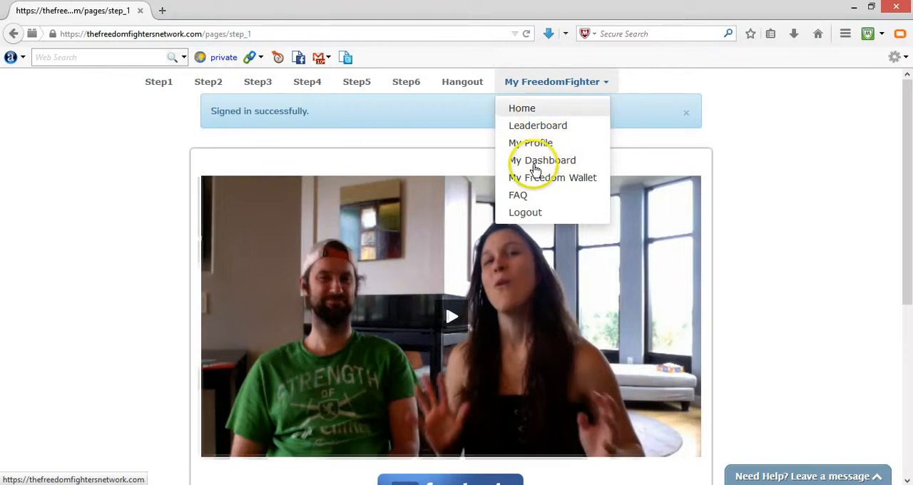
pyautogui.moveTo(538, 124)
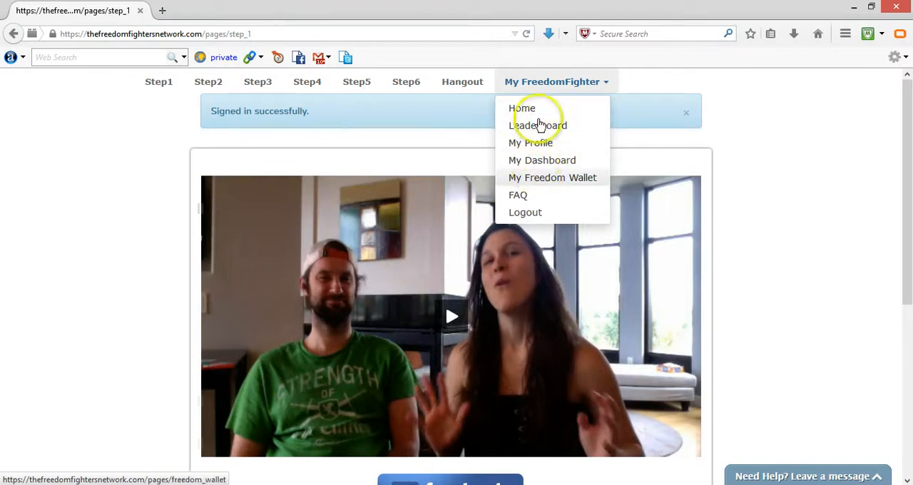
pyautogui.moveTo(549, 183)
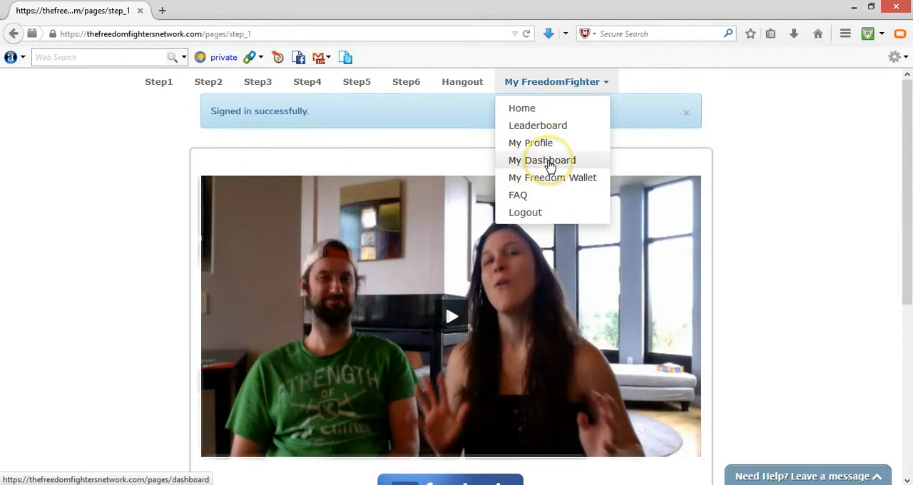
pyautogui.moveTo(542, 159)
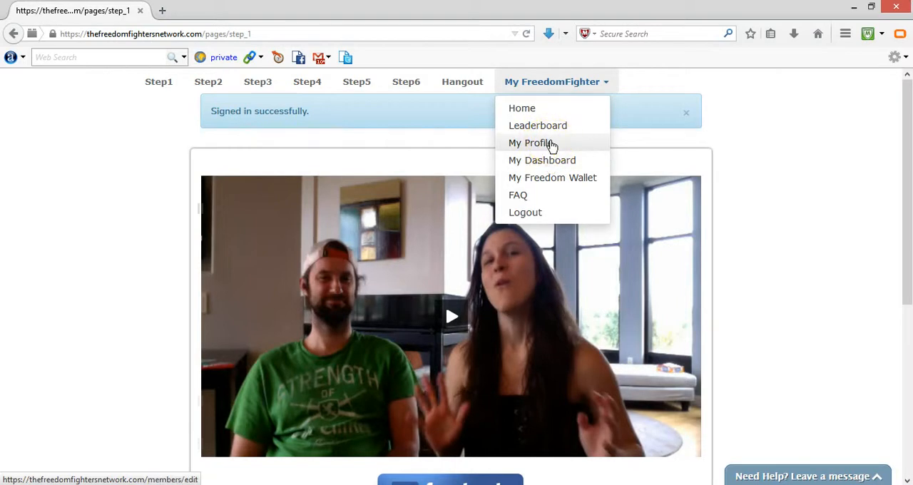
pyautogui.moveTo(538, 124)
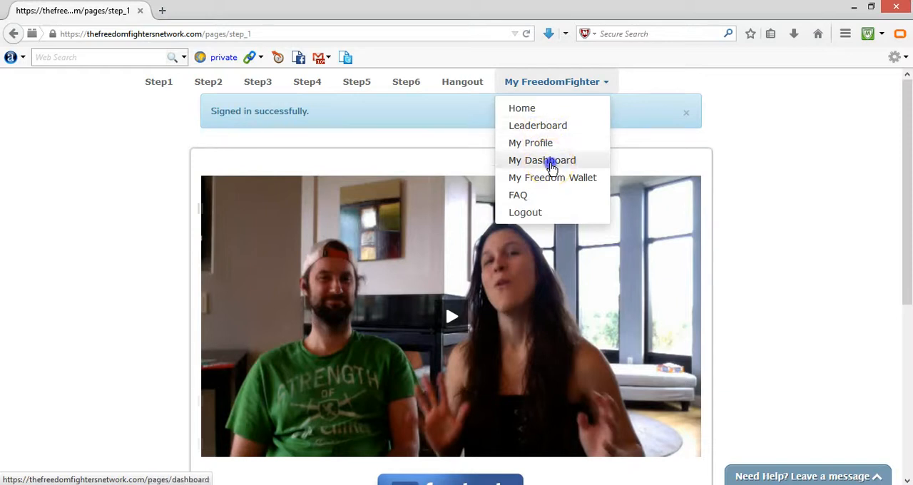
# Step: Go to My Dashboard showing the upline, referral count and sMod details
pyautogui.click(542, 160)
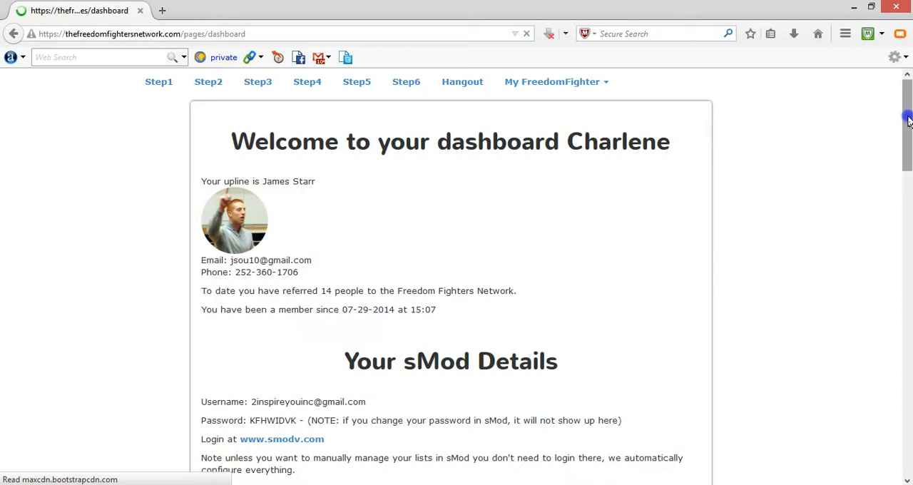
# Step: Scroll the dashboard down to the Your Affiliate Links and Your Traffic sections
pyautogui.scroll(-3)
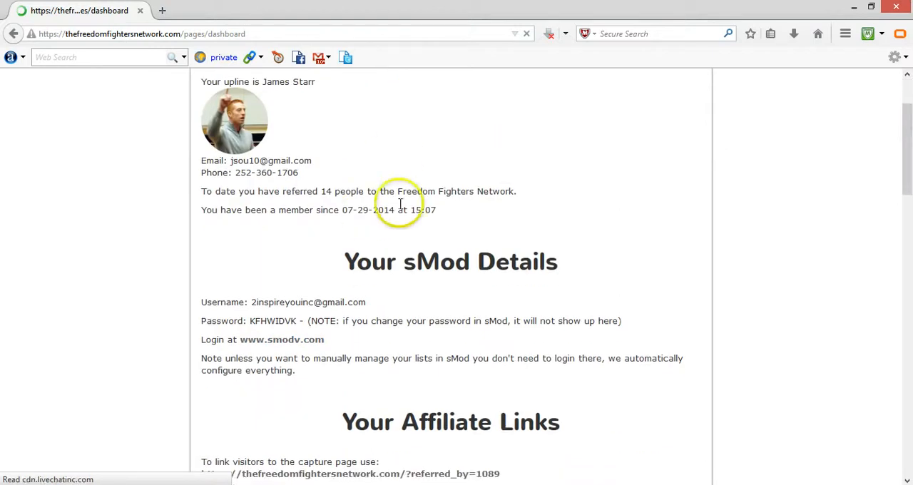
pyautogui.moveTo(336, 208)
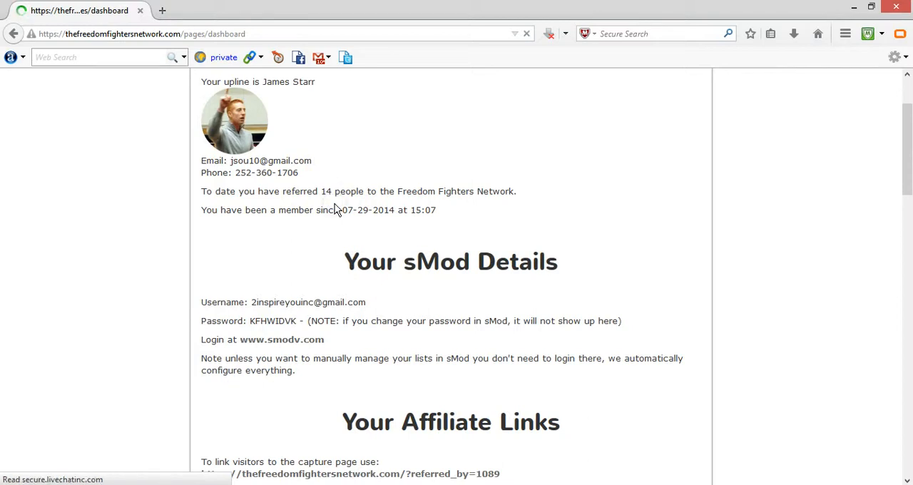
pyautogui.moveTo(770, 202)
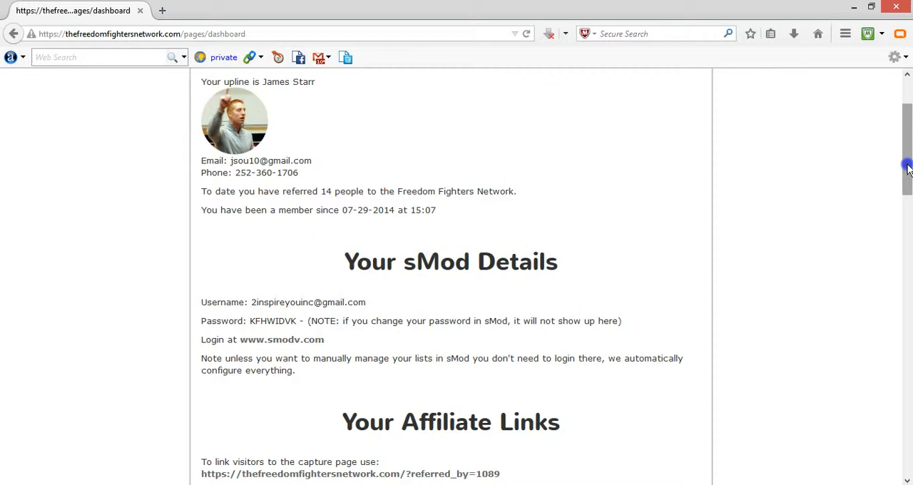
pyautogui.scroll(-3)
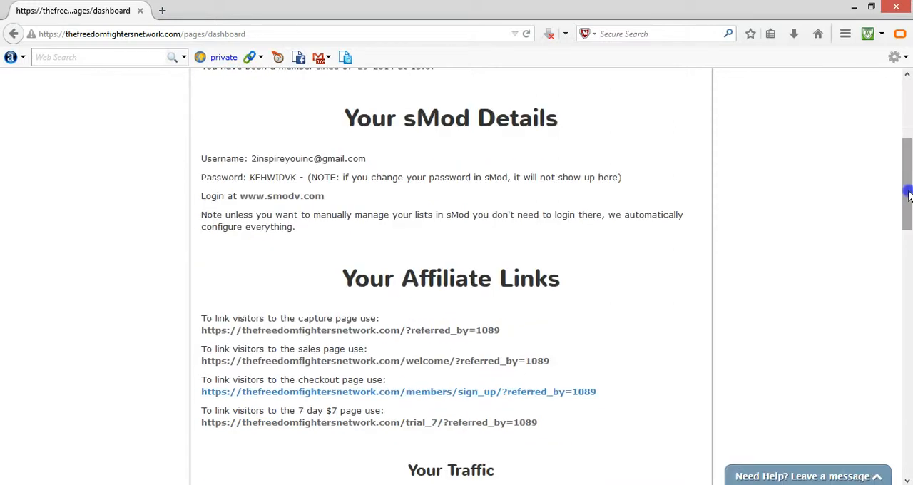
pyautogui.scroll(-3)
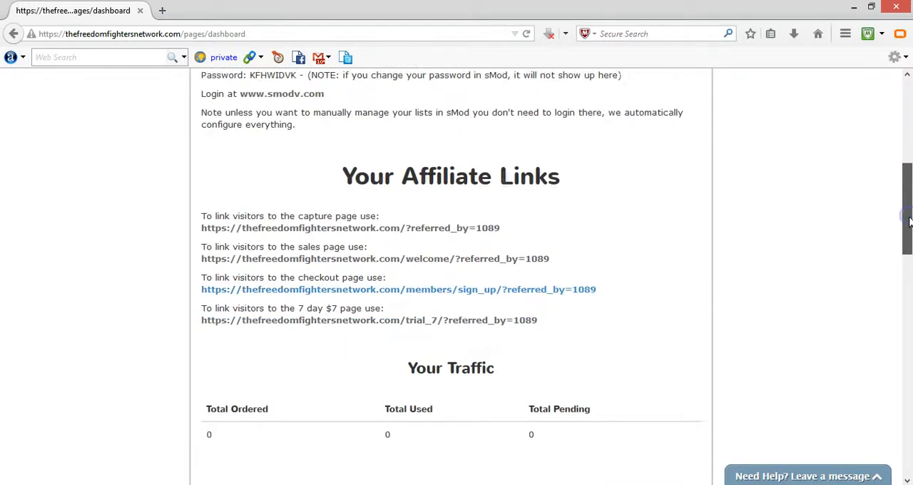
pyautogui.scroll(-3)
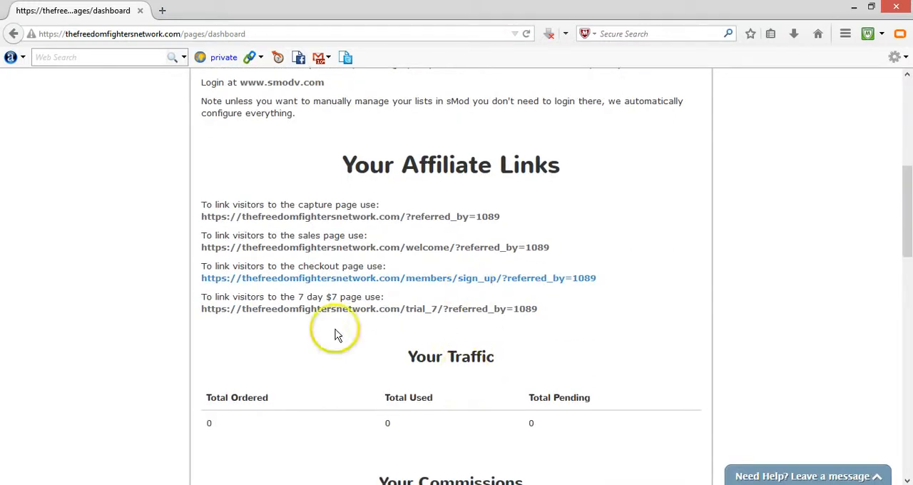
pyautogui.moveTo(400, 368)
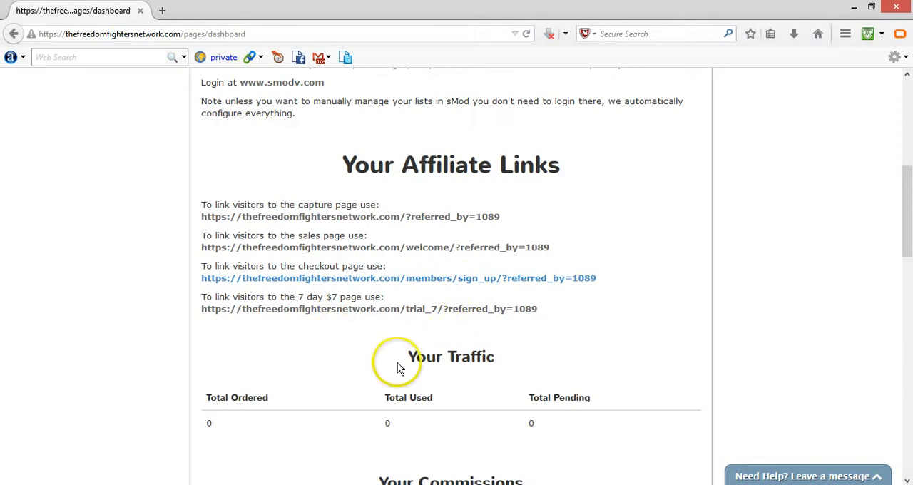
pyautogui.moveTo(496, 411)
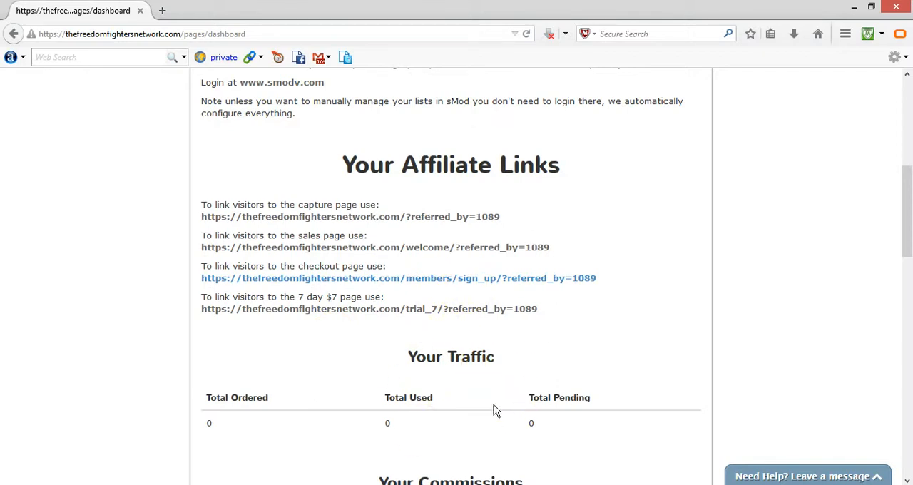
pyautogui.moveTo(905, 214)
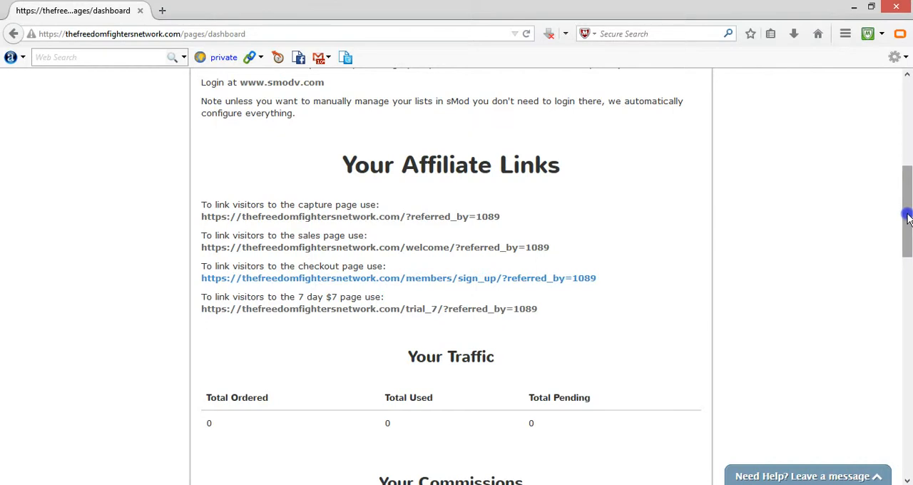
pyautogui.scroll(-3)
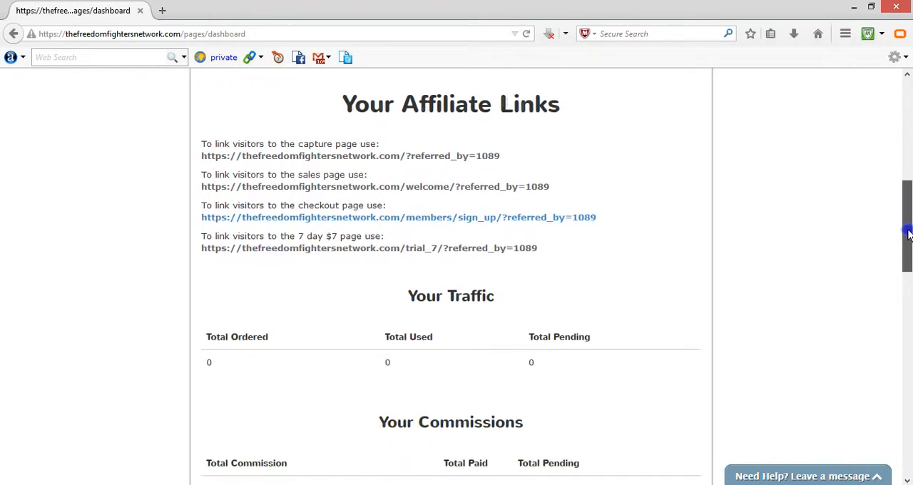
# Step: Scroll to the Your Commissions table showing $30 earned, total paid and $30 pending
pyautogui.scroll(-3)
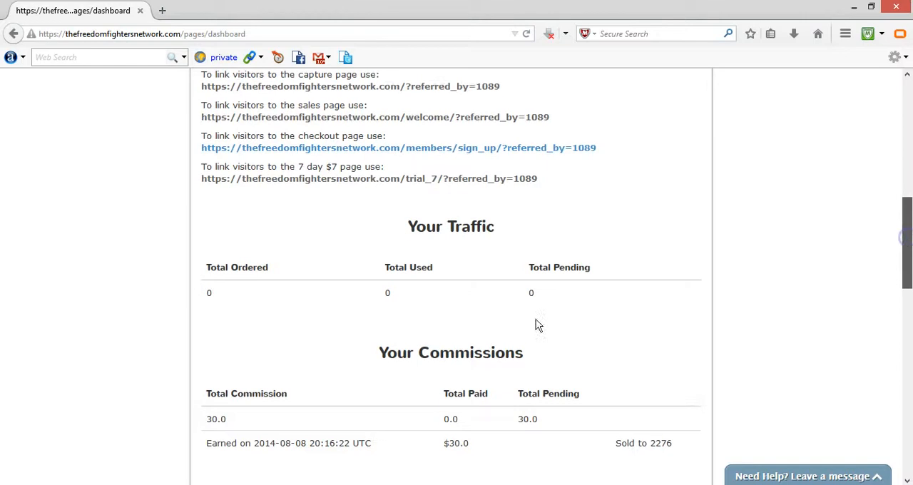
pyautogui.scroll(-3)
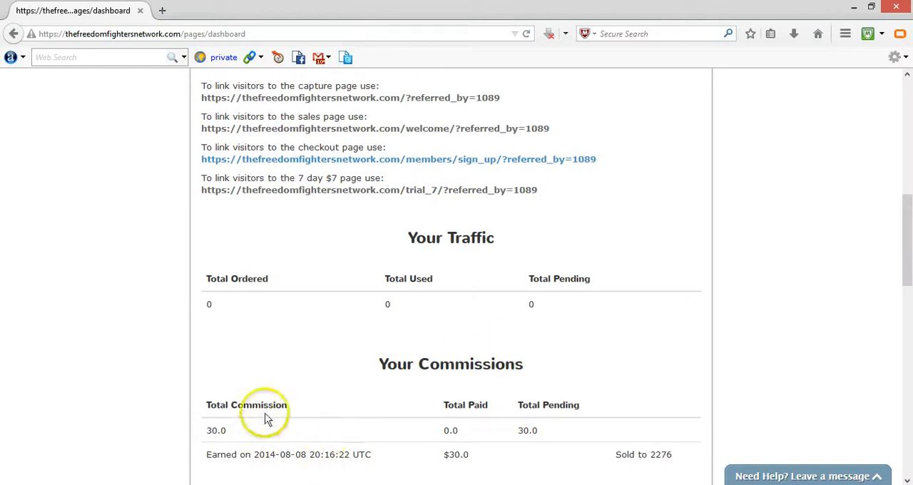
pyautogui.moveTo(311, 452)
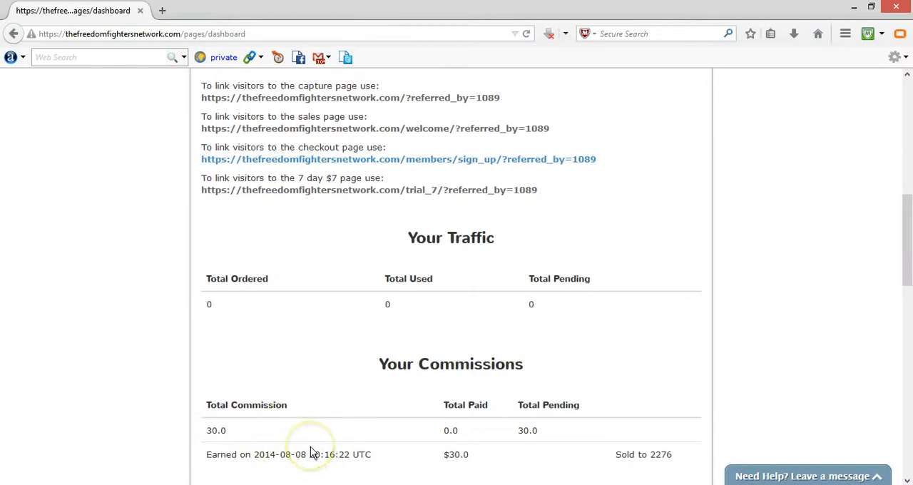
pyautogui.moveTo(311, 454)
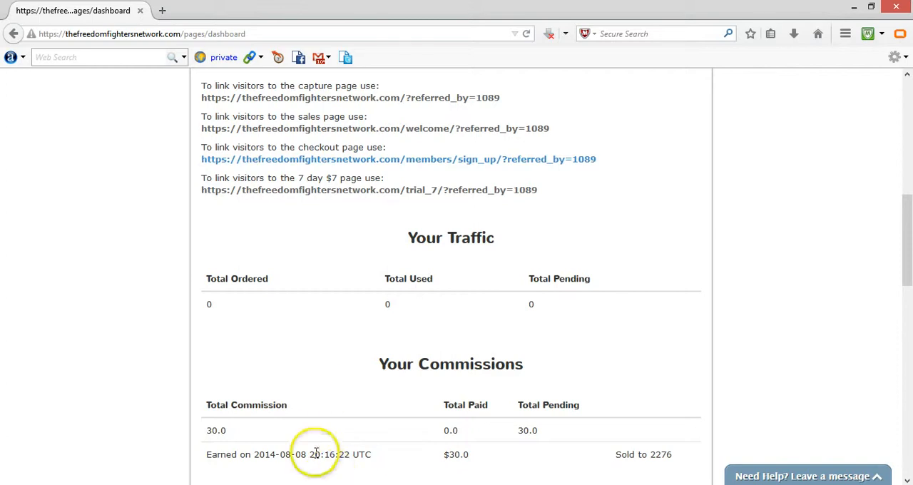
pyautogui.moveTo(307, 464)
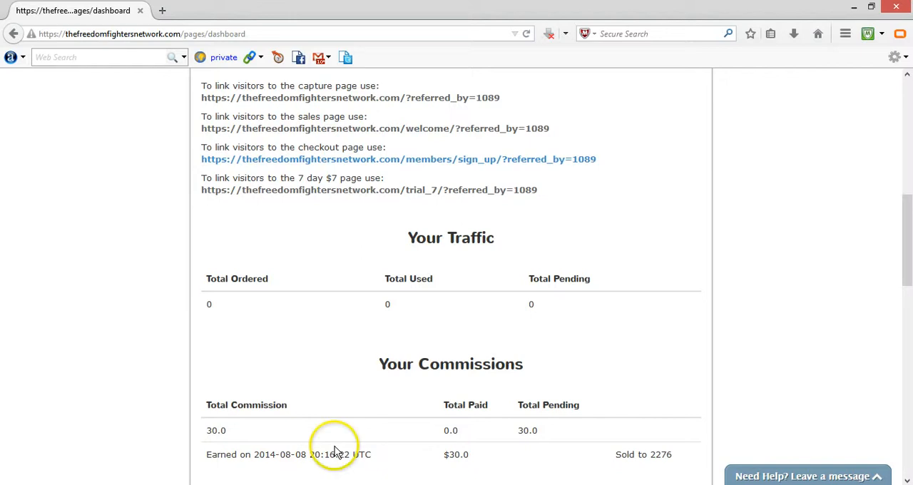
pyautogui.moveTo(445, 464)
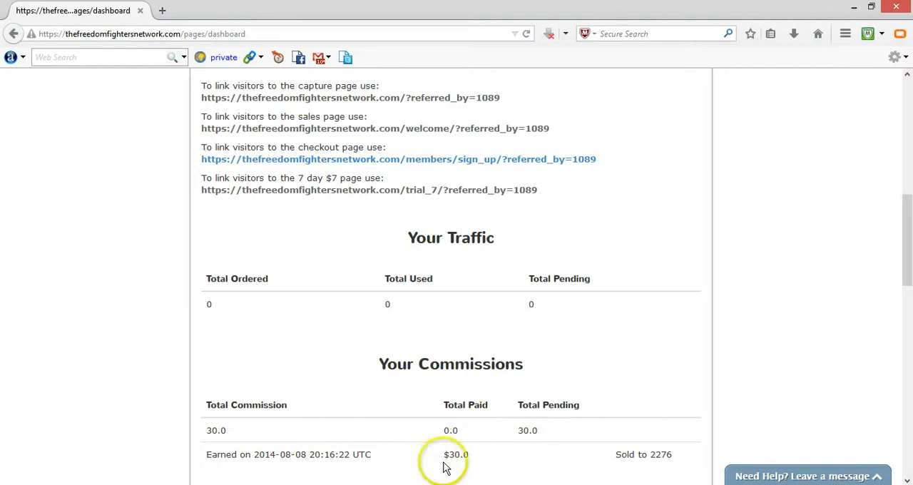
pyautogui.moveTo(482, 442)
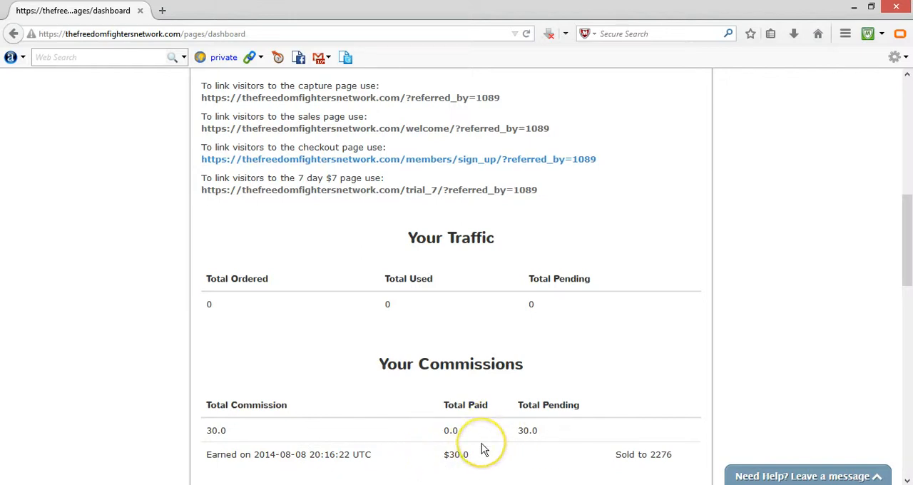
pyautogui.moveTo(459, 445)
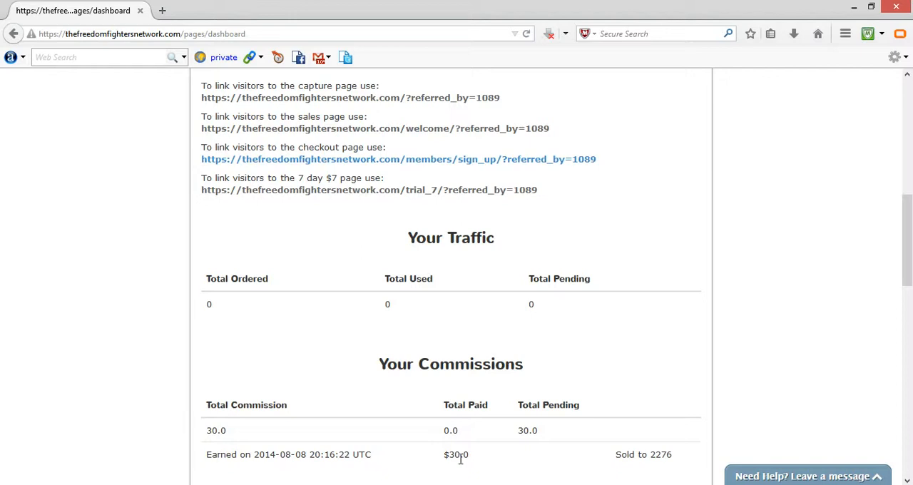
pyautogui.moveTo(497, 440)
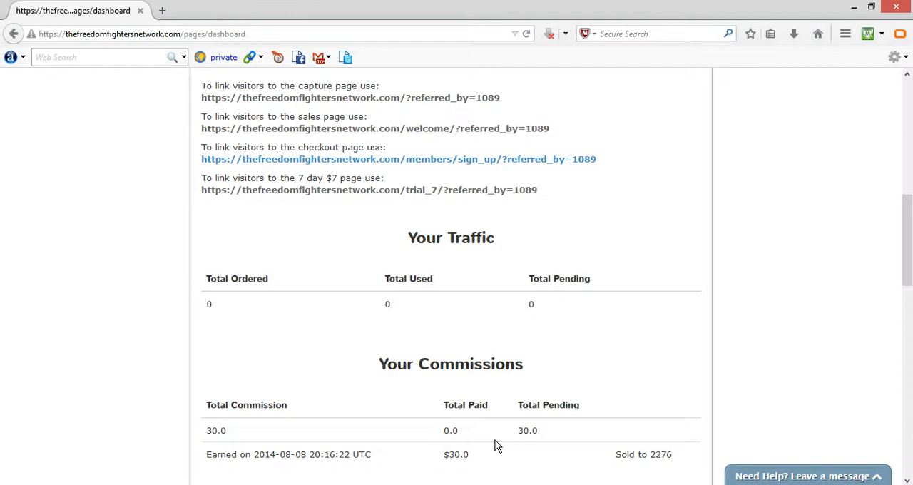
pyautogui.moveTo(796, 368)
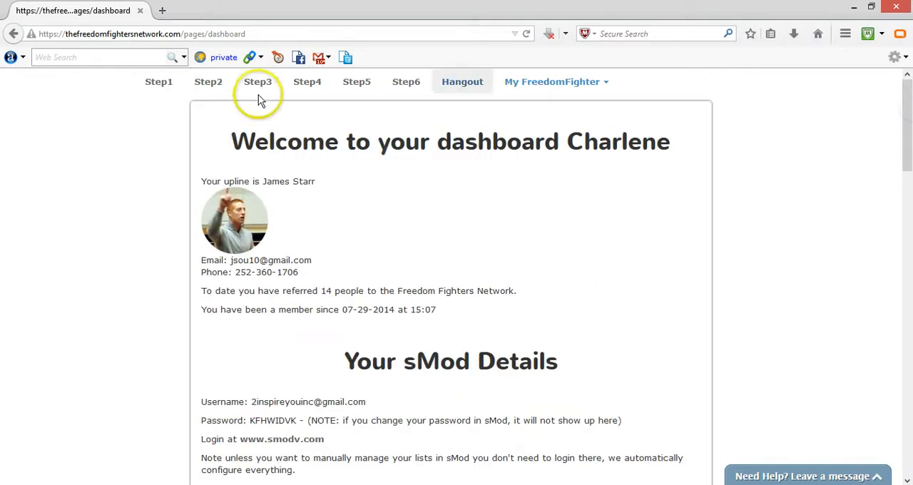
pyautogui.moveTo(405, 81)
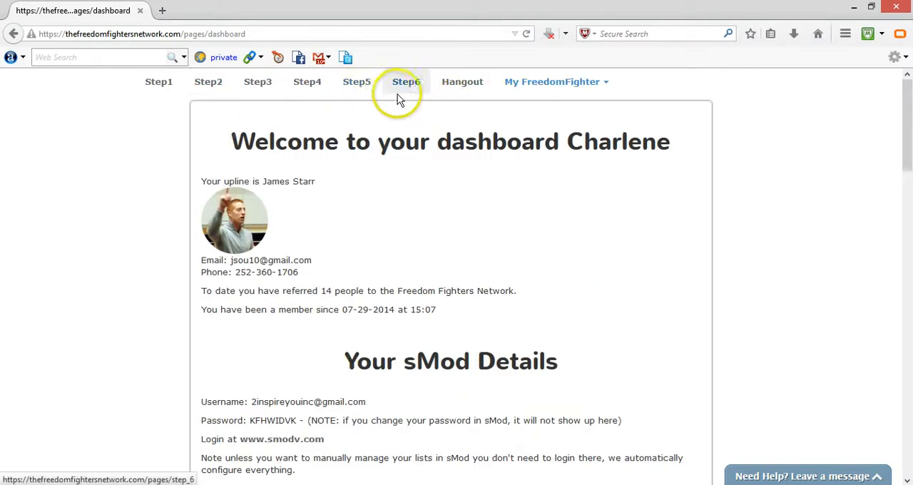
pyautogui.moveTo(426, 94)
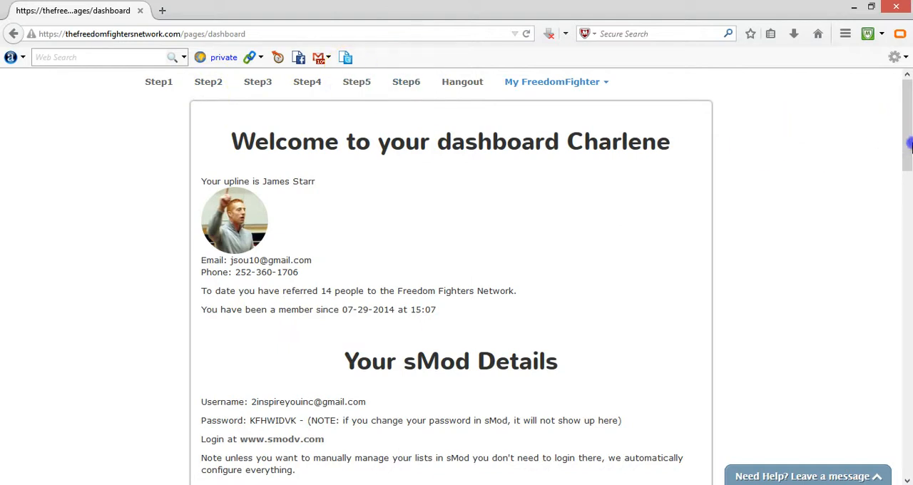
# Step: Scroll the dashboard to show the upline contact and Your sMod Details above the affiliate links
pyautogui.scroll(-3)
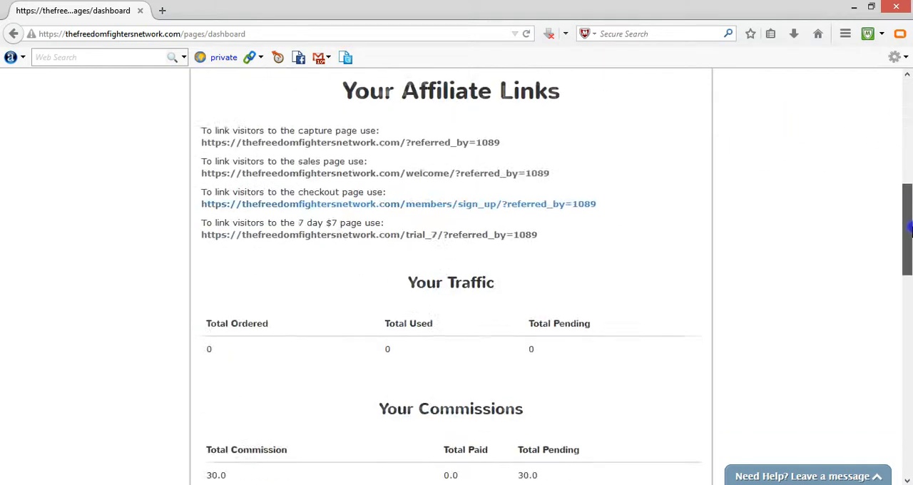
pyautogui.scroll(-3)
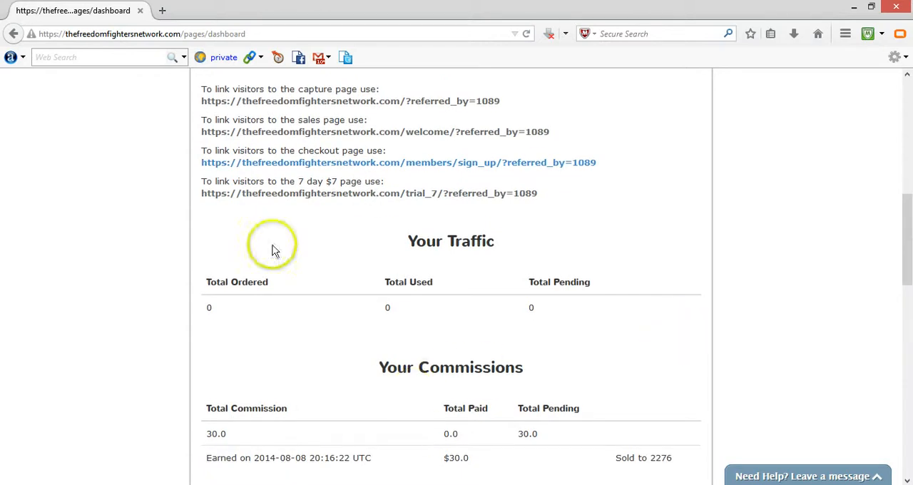
pyautogui.moveTo(329, 368)
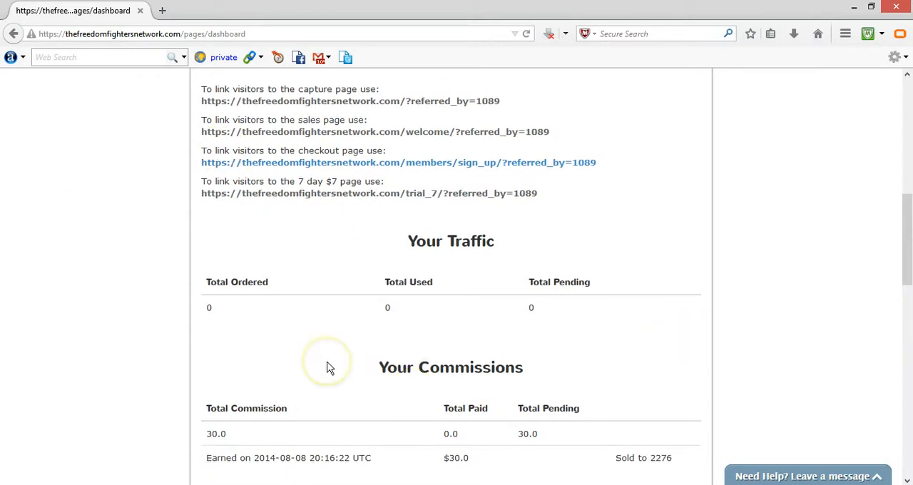
pyautogui.moveTo(330, 366)
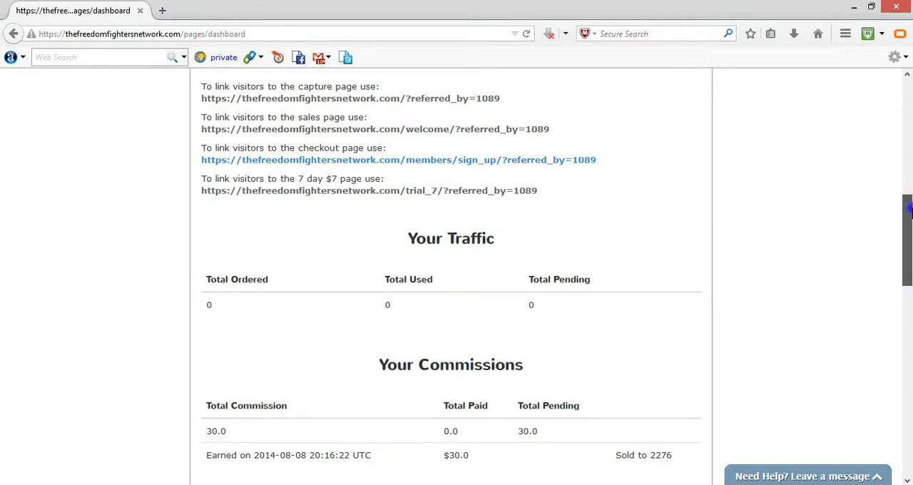
pyautogui.scroll(-3)
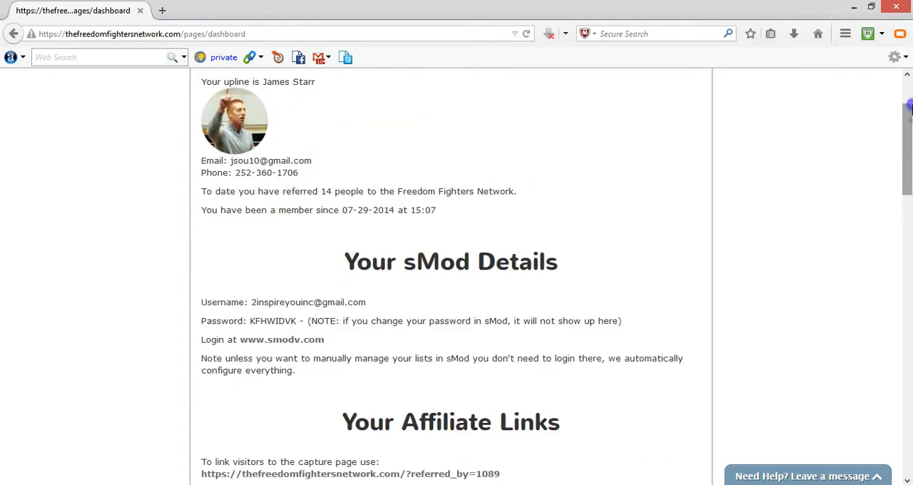
# Step: Scroll to the dashboard top with the welcome greeting, upline and referral count
pyautogui.scroll(-3)
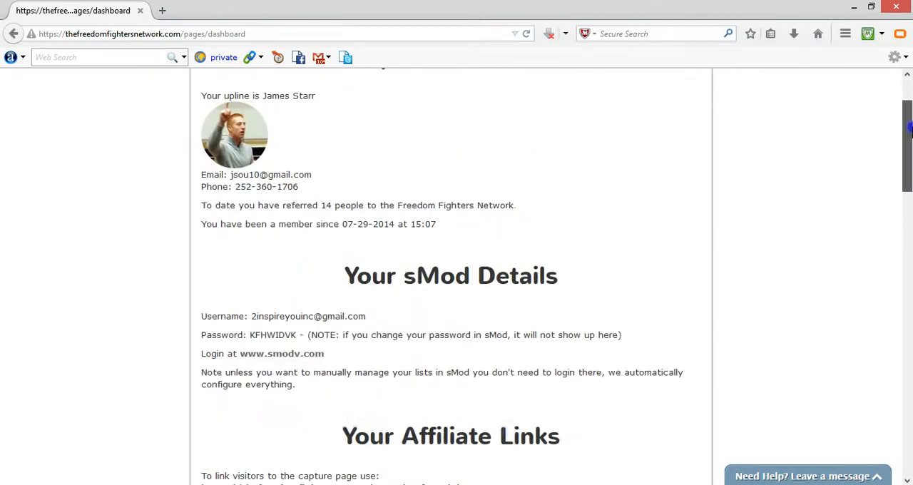
pyautogui.scroll(-3)
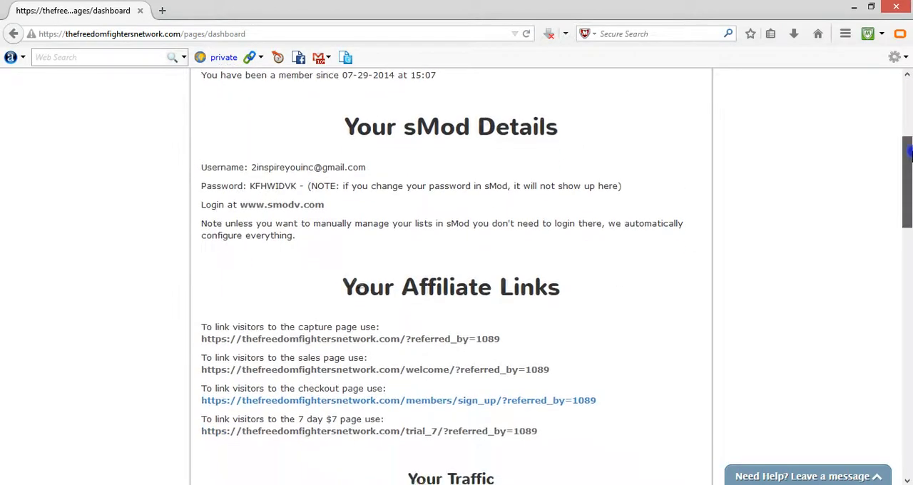
pyautogui.scroll(-3)
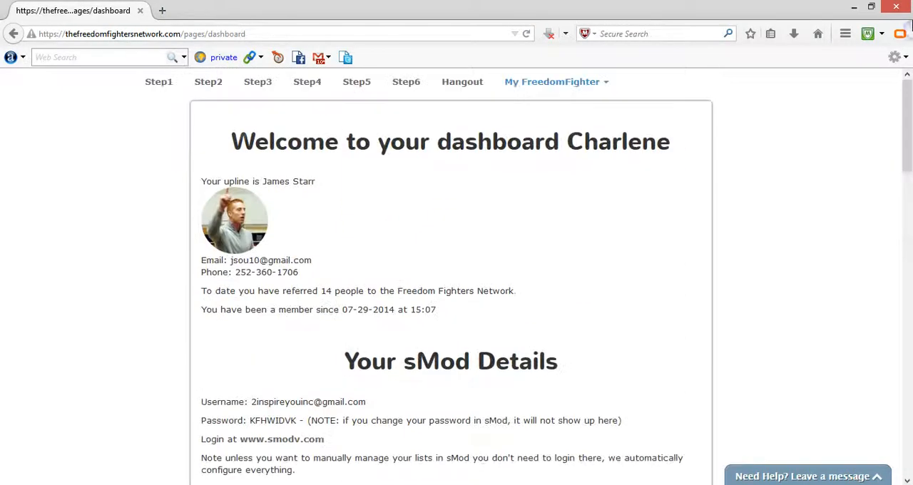
# Step: Scroll down slightly so the upline info and sMod details sit above the affiliate links heading
pyautogui.scroll(-3)
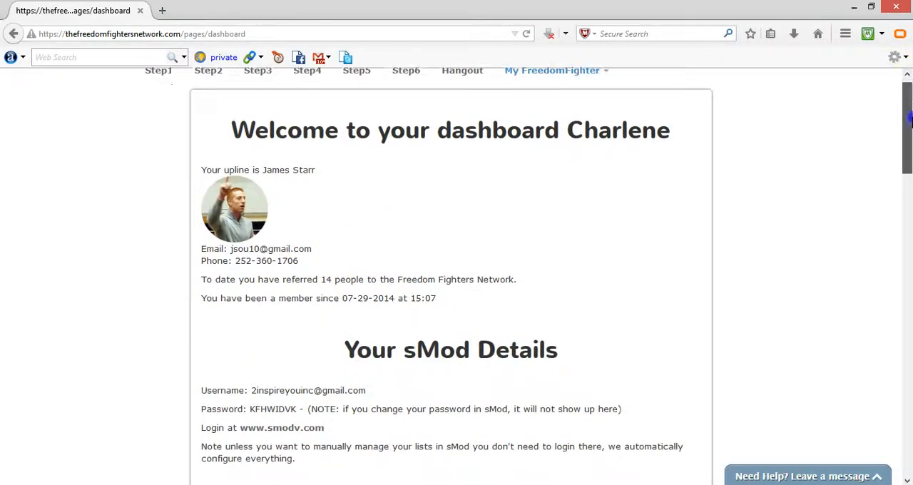
pyautogui.scroll(-3)
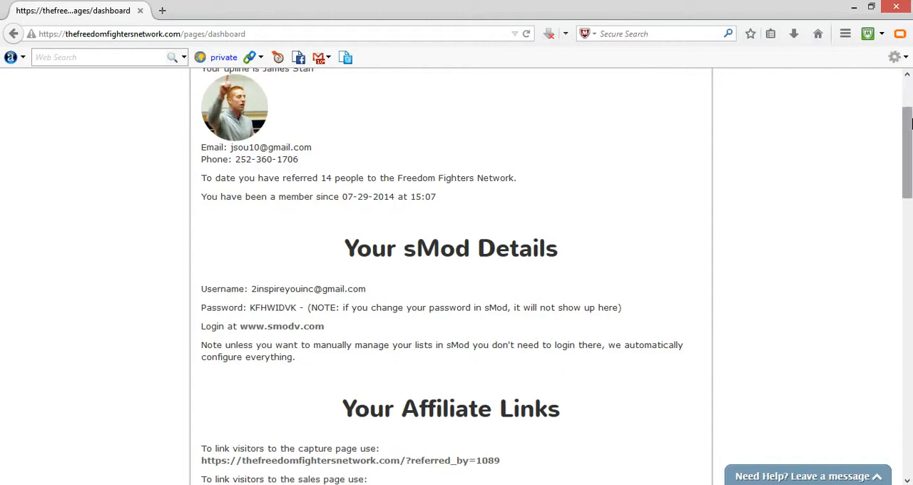